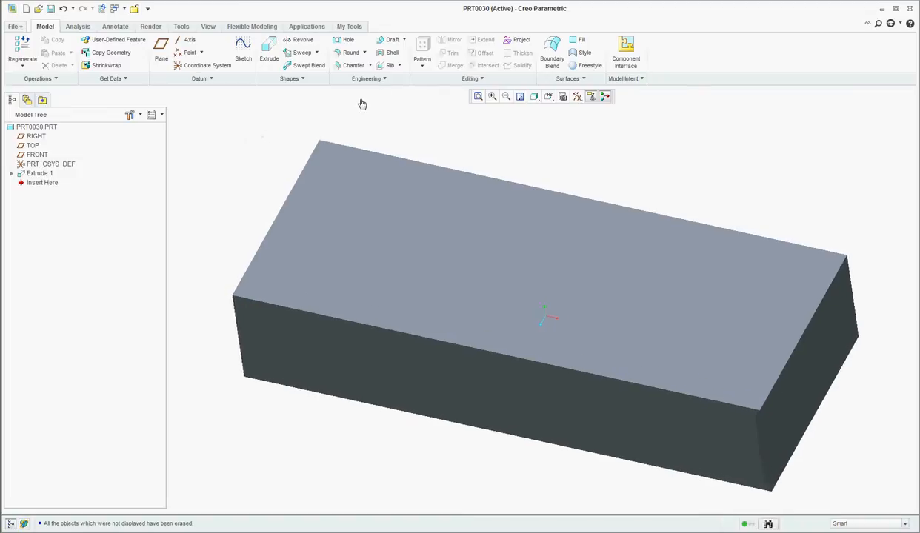
Step: Add an ISO M68x6 threaded hole to the grey block's top face, 5.00 from two edges
{"action": "left_click", "coordinate": [349, 40]}
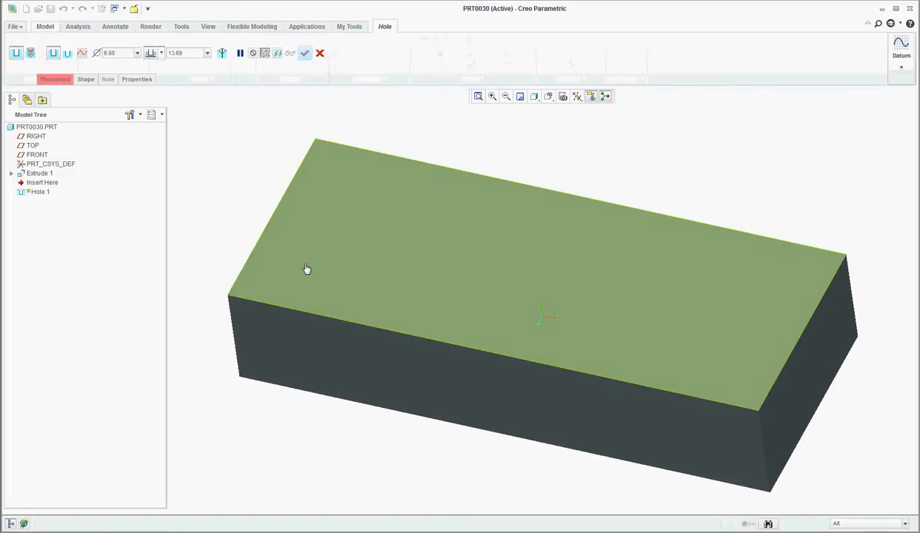
{"action": "left_click", "coordinate": [307, 269]}
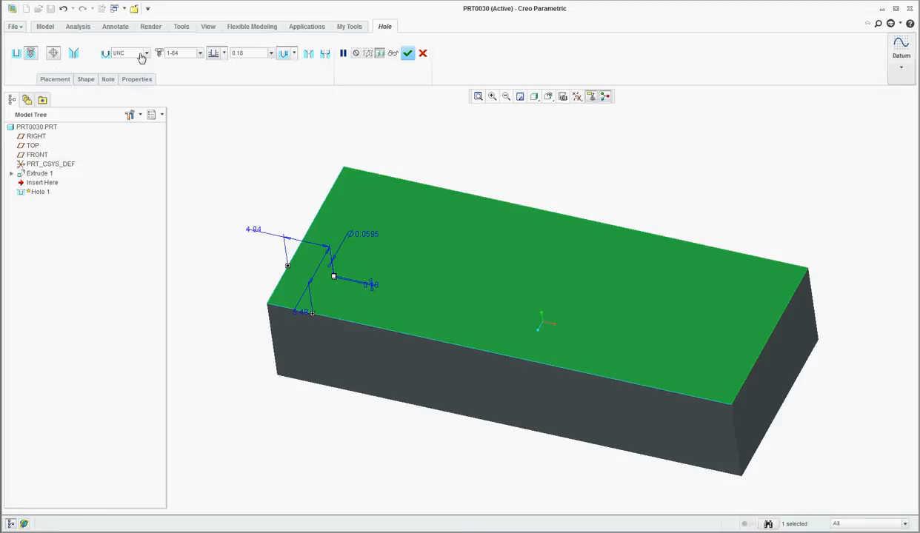
{"action": "left_click", "coordinate": [145, 52]}
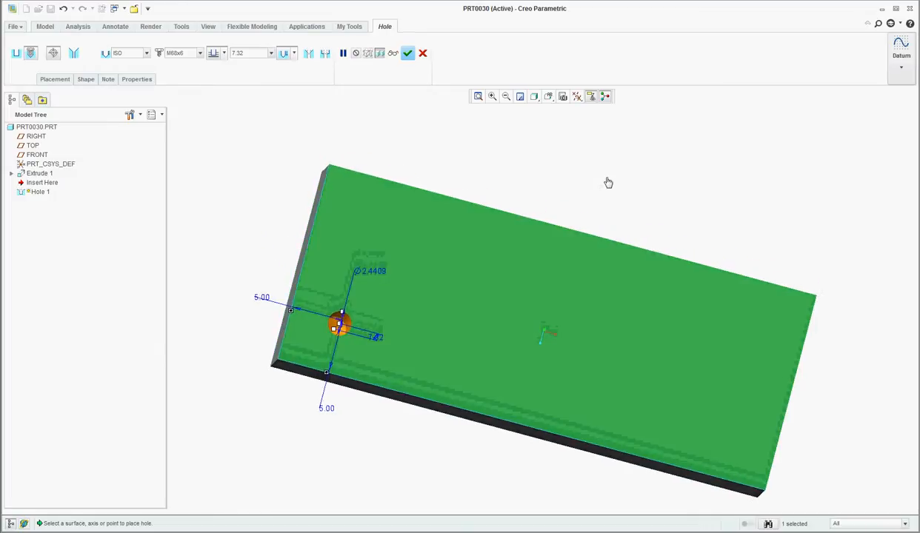
{"action": "left_click", "coordinate": [407, 53]}
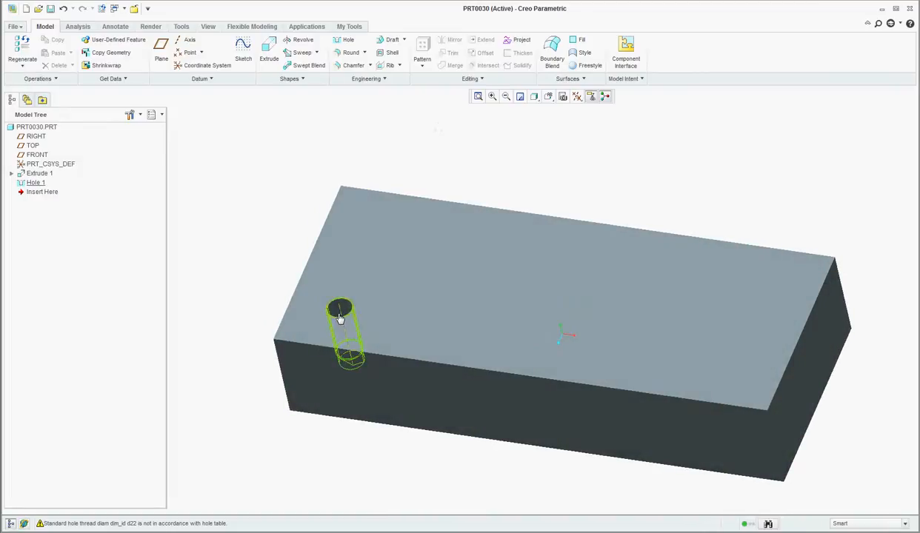
Step: Pattern the hole into an 8-by-3 grid of 24 holes, then bring up PRT0030B
{"action": "left_click", "coordinate": [423, 52]}
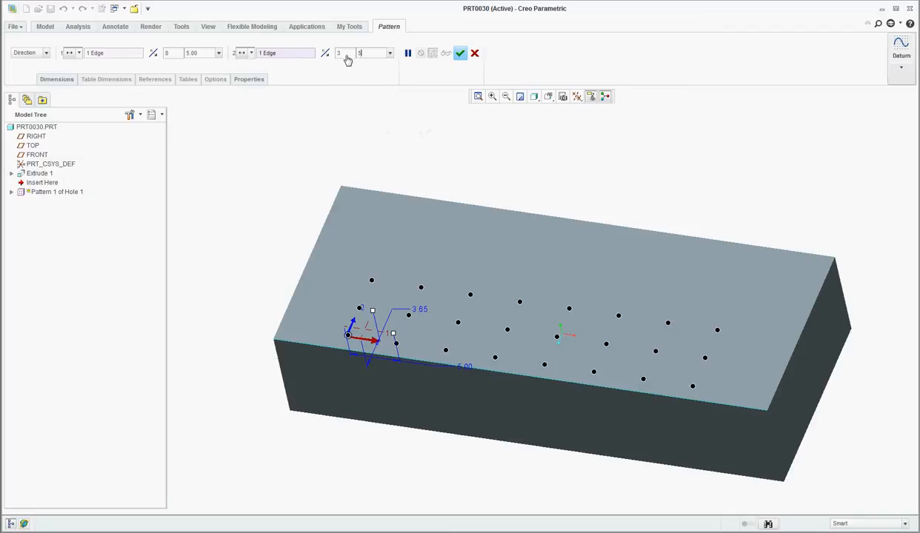
{"action": "left_click", "coordinate": [460, 52]}
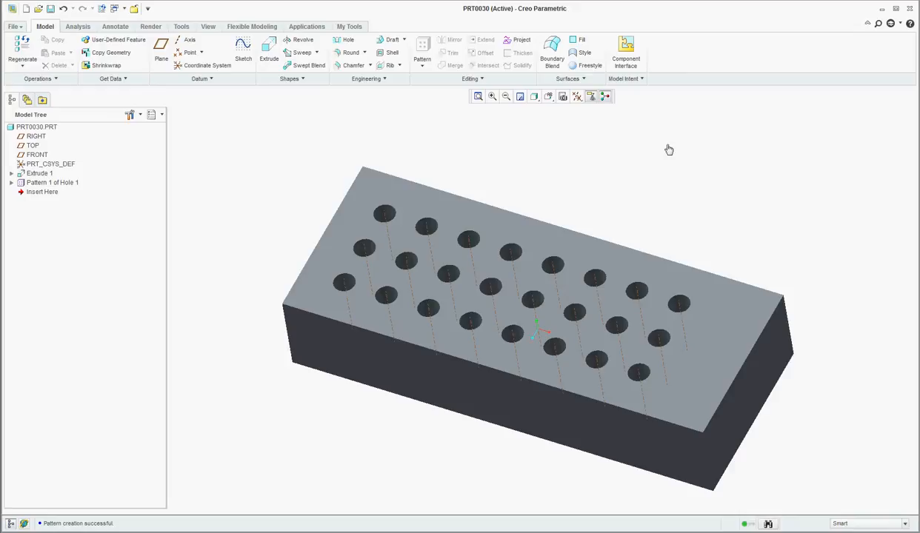
{"action": "left_click", "coordinate": [122, 8]}
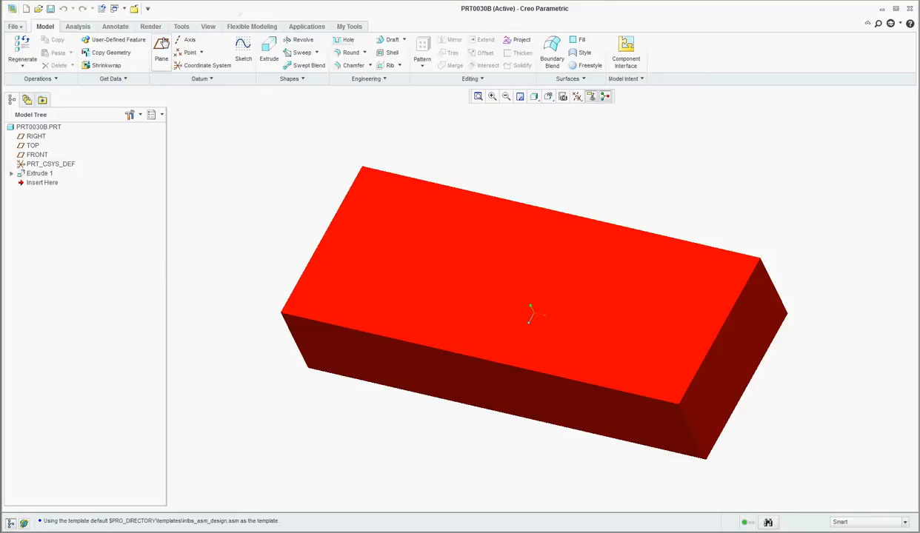
{"action": "mouse_move", "coordinate": [166, 112]}
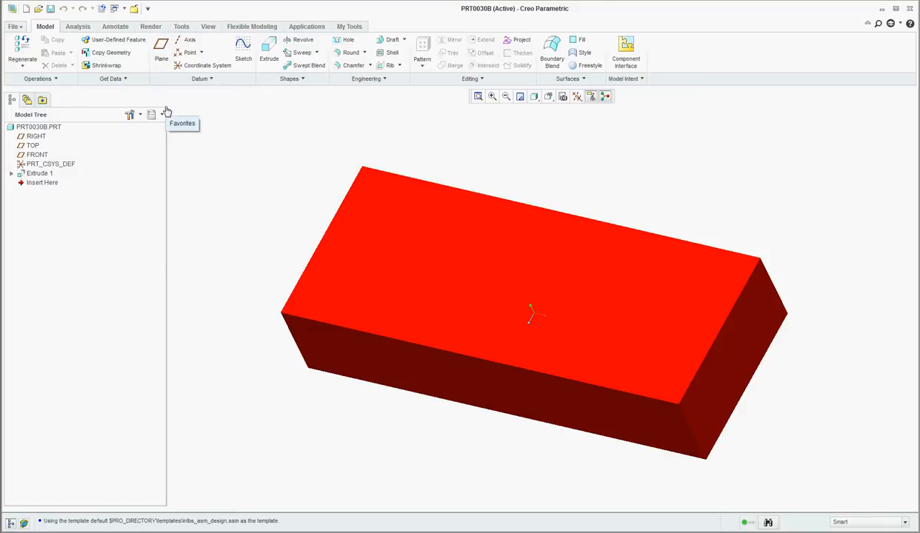
{"action": "mouse_move", "coordinate": [309, 145]}
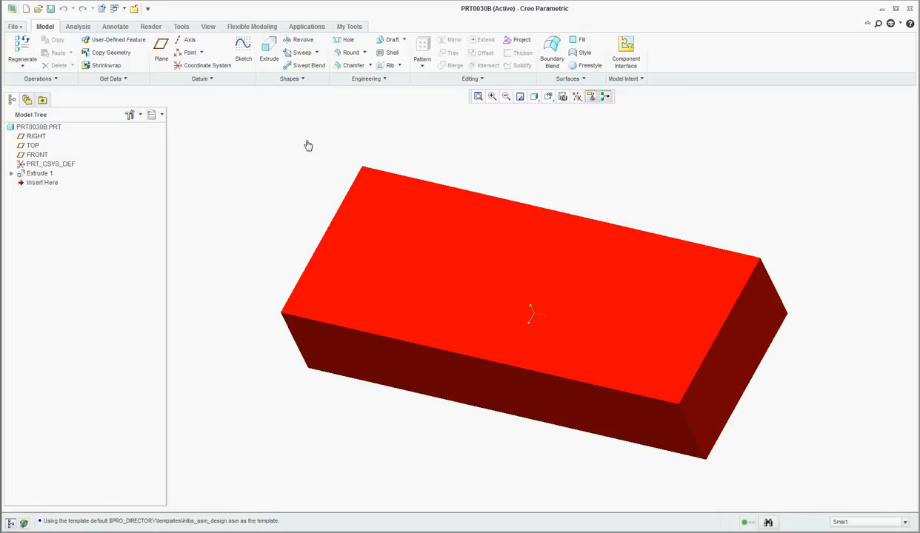
{"action": "mouse_move", "coordinate": [190, 98]}
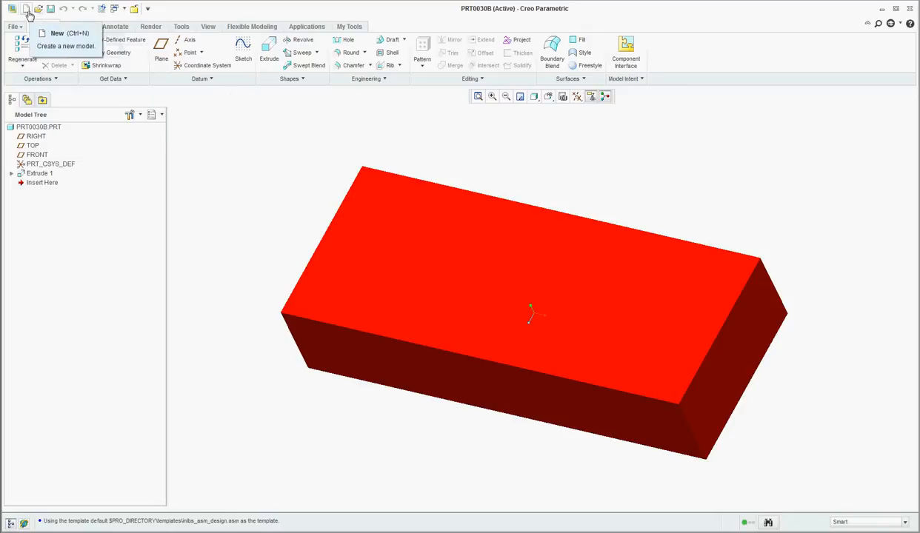
Step: Create assembly ASM0001 and place the grey block PRT0030 at its default position
{"action": "left_click", "coordinate": [57, 32]}
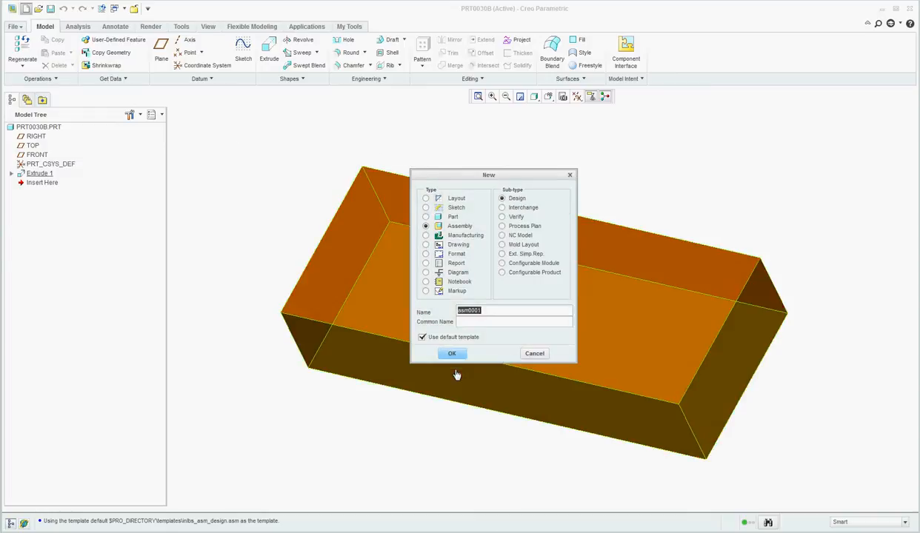
{"action": "left_click", "coordinate": [453, 353]}
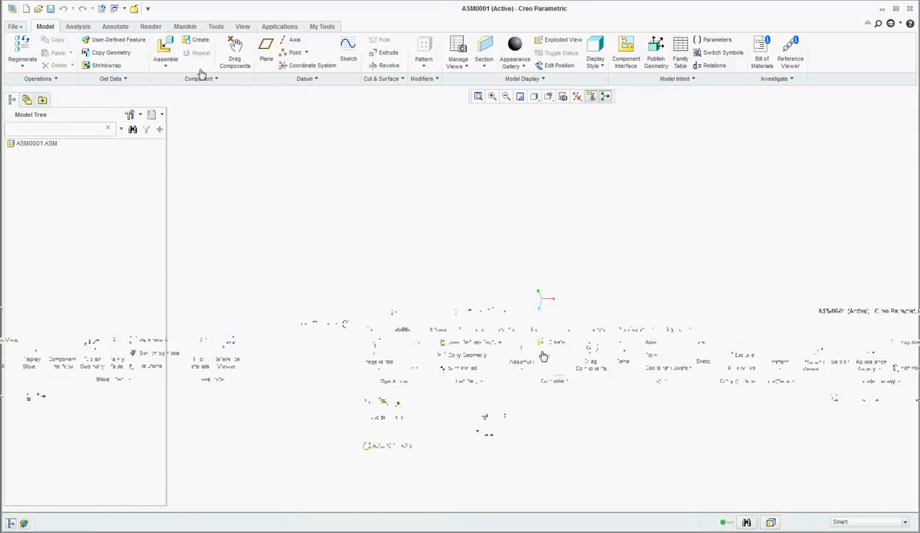
{"action": "left_click", "coordinate": [165, 53]}
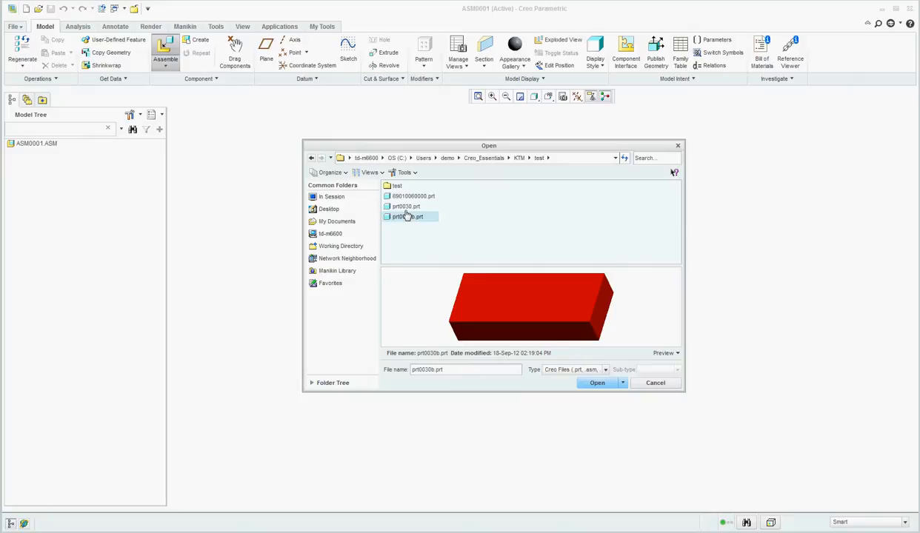
{"action": "left_click", "coordinate": [597, 383]}
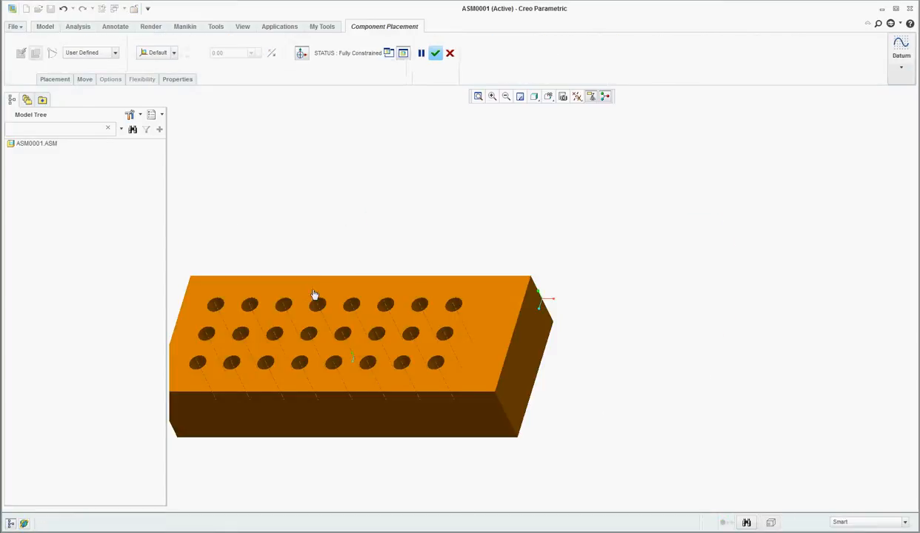
{"action": "left_click", "coordinate": [436, 53]}
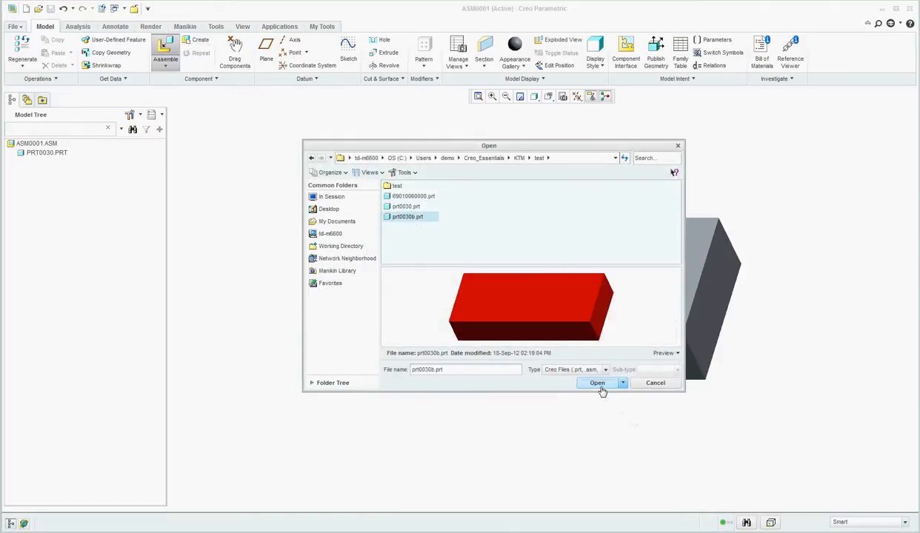
Step: Place PRT0030B by constraining it to the grey block's top face
{"action": "left_click", "coordinate": [597, 383]}
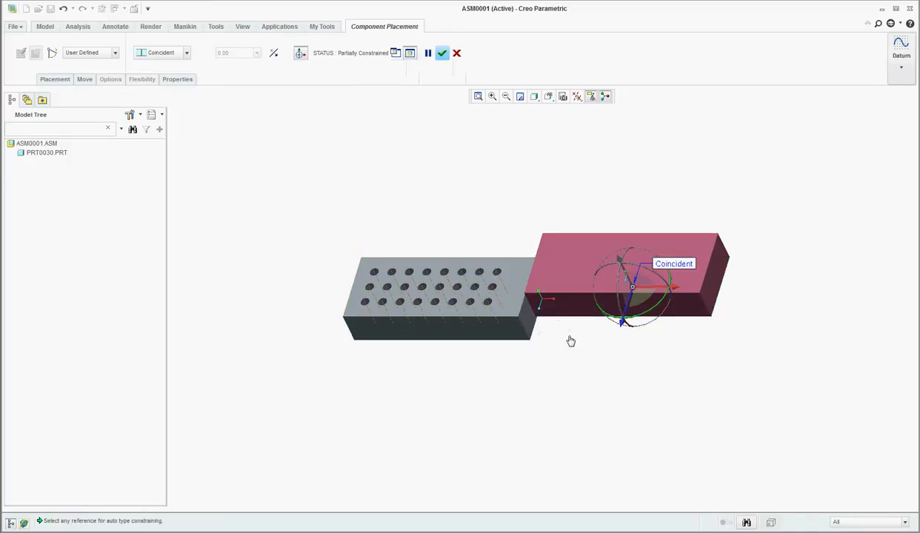
{"action": "right_click", "coordinate": [570, 341]}
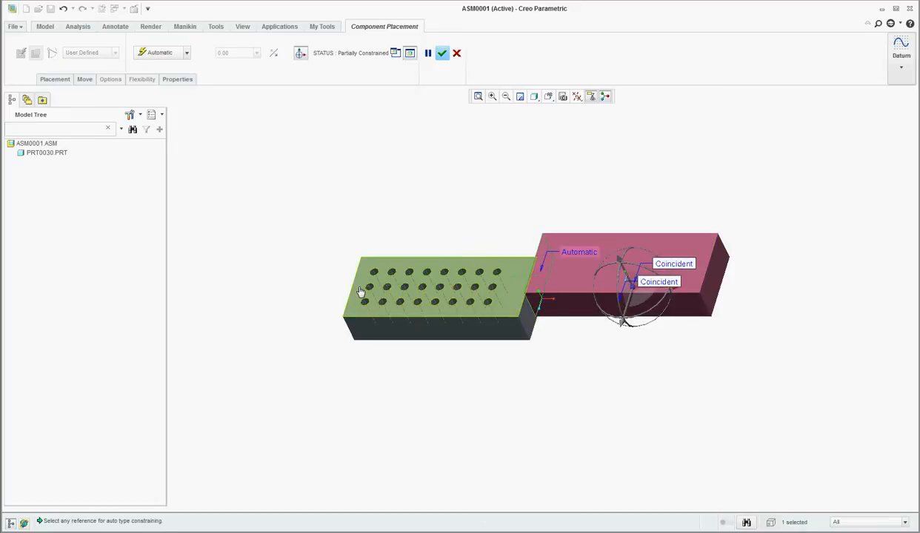
{"action": "left_click", "coordinate": [578, 252]}
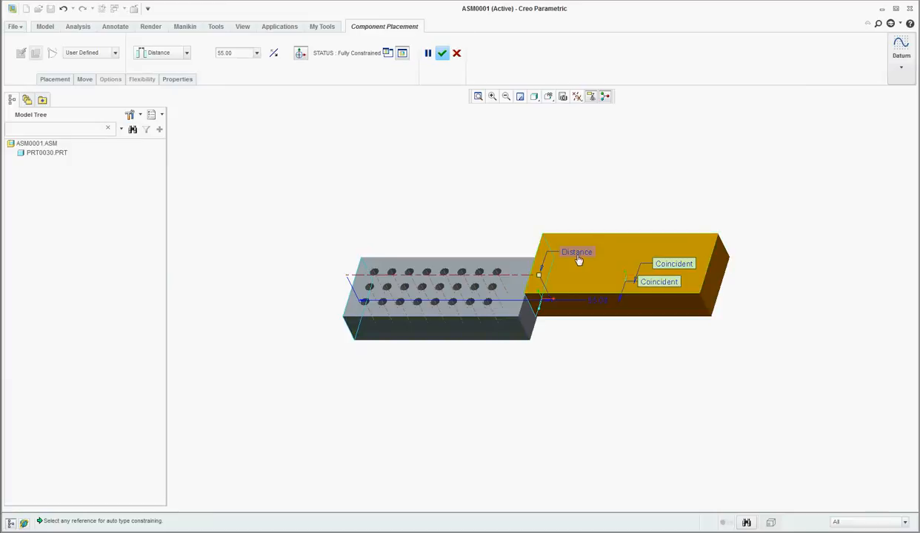
{"action": "left_click", "coordinate": [577, 252]}
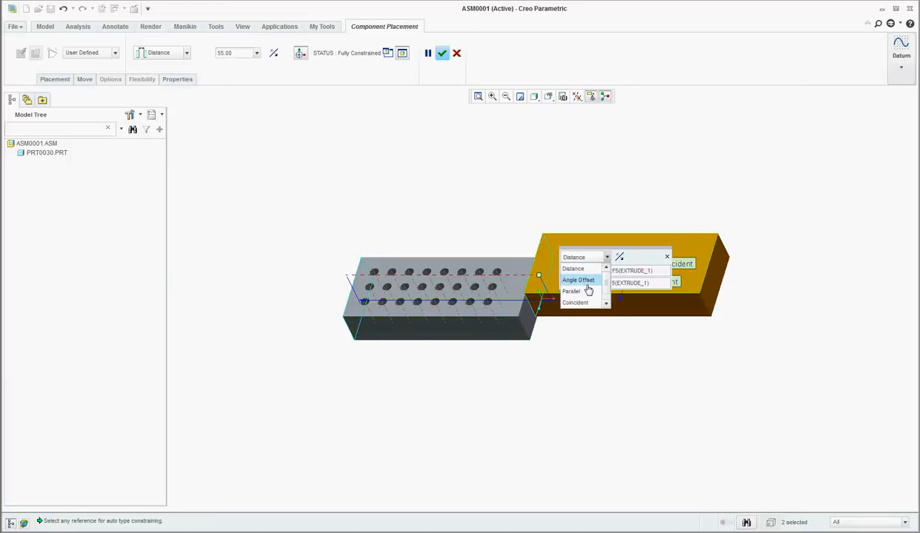
{"action": "left_click", "coordinate": [442, 52]}
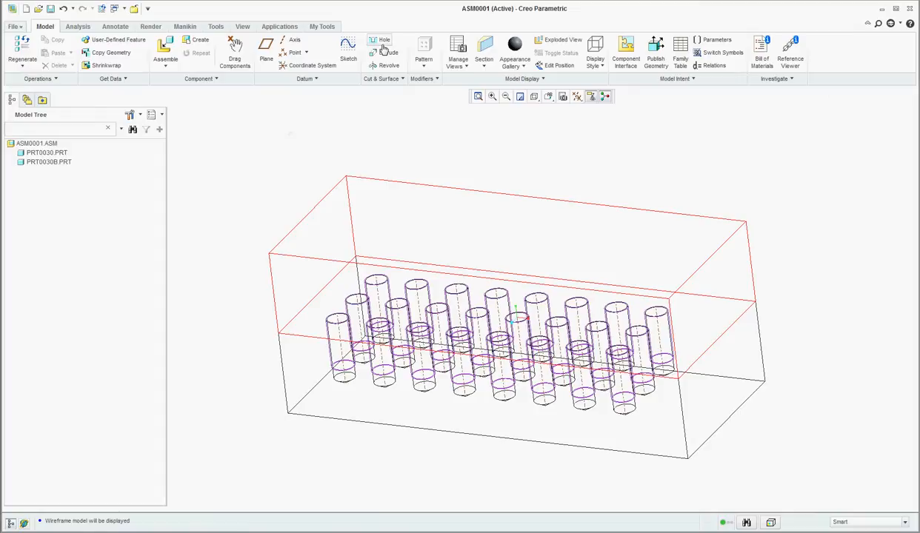
Step: Add a standard ISO threaded hole near a corner of PRT0030B's top face
{"action": "left_click", "coordinate": [384, 40]}
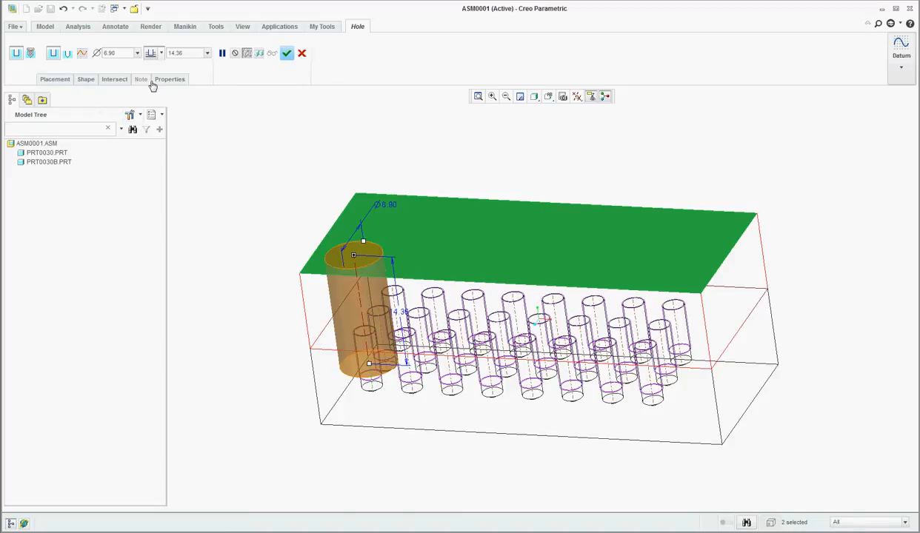
{"action": "mouse_move", "coordinate": [172, 88]}
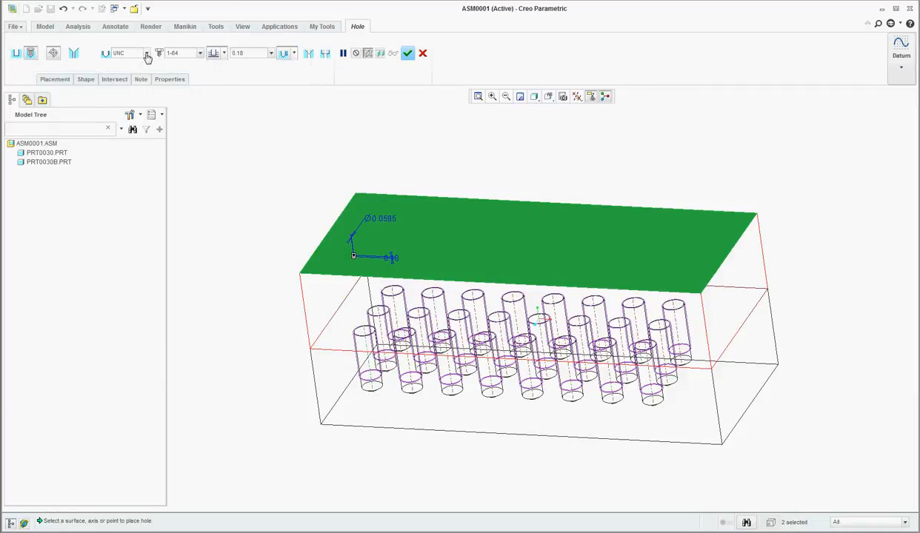
{"action": "left_click", "coordinate": [147, 53]}
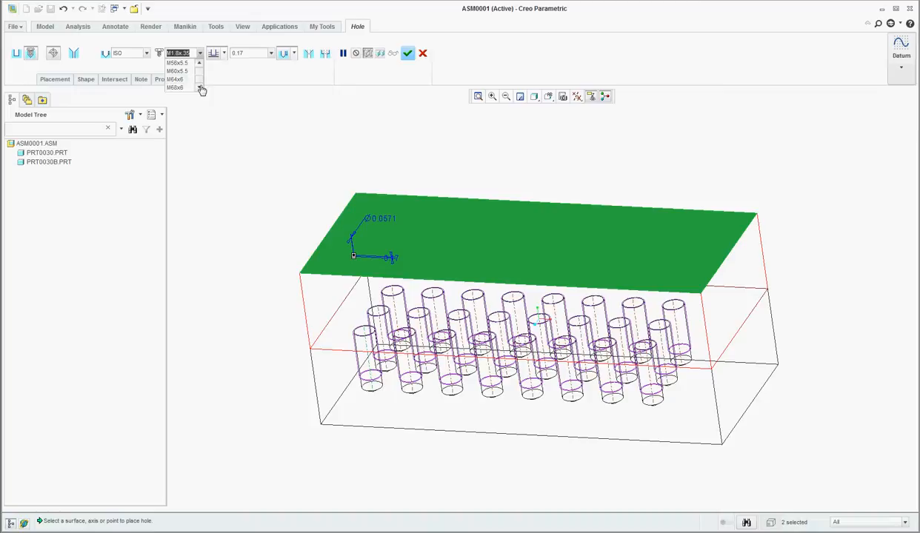
{"action": "left_click", "coordinate": [175, 88]}
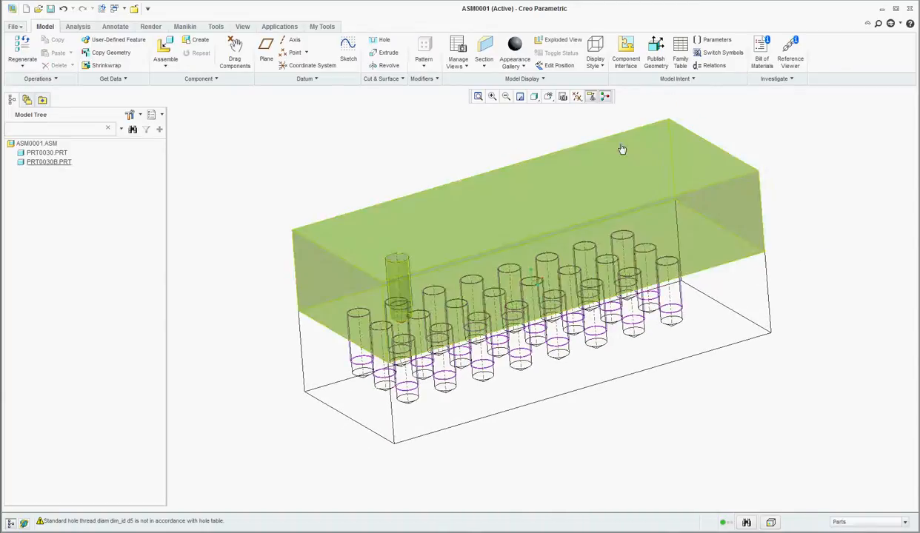
Step: Enable Features in the model tree filters and pattern Hole 1 by reference
{"action": "left_click", "coordinate": [130, 115]}
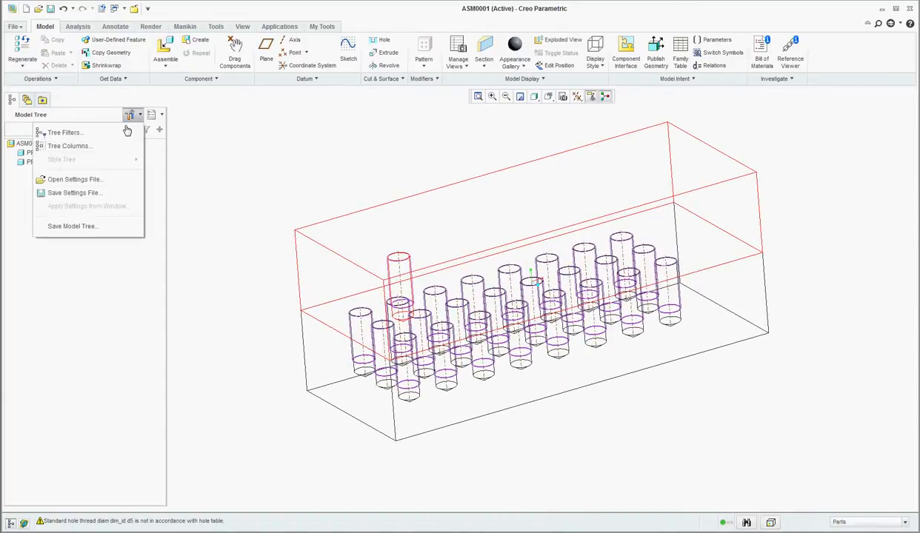
{"action": "left_click", "coordinate": [65, 132]}
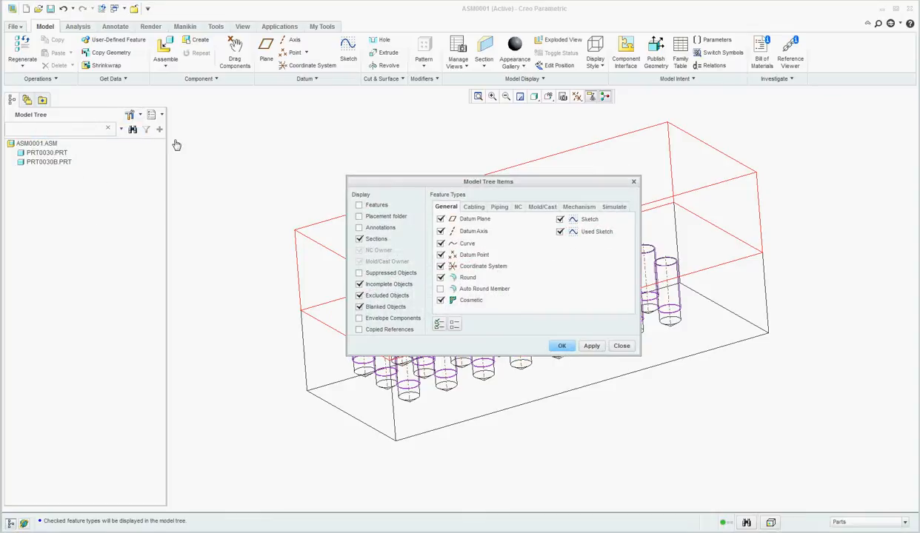
{"action": "left_click", "coordinate": [561, 345]}
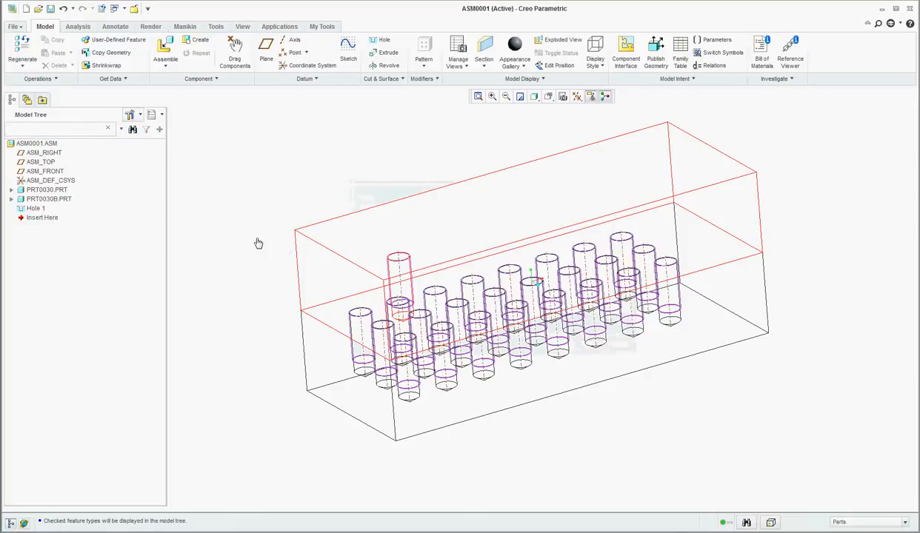
{"action": "left_click", "coordinate": [35, 208]}
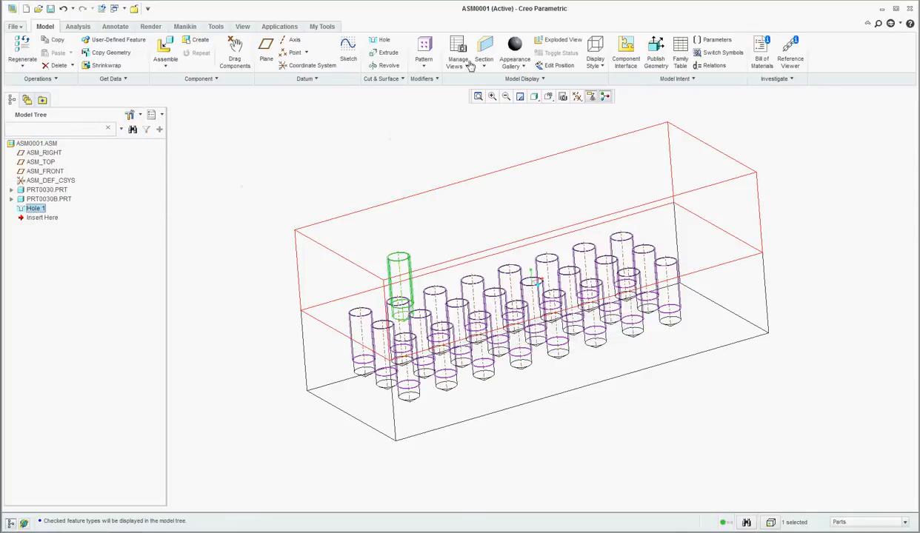
{"action": "left_click", "coordinate": [424, 52]}
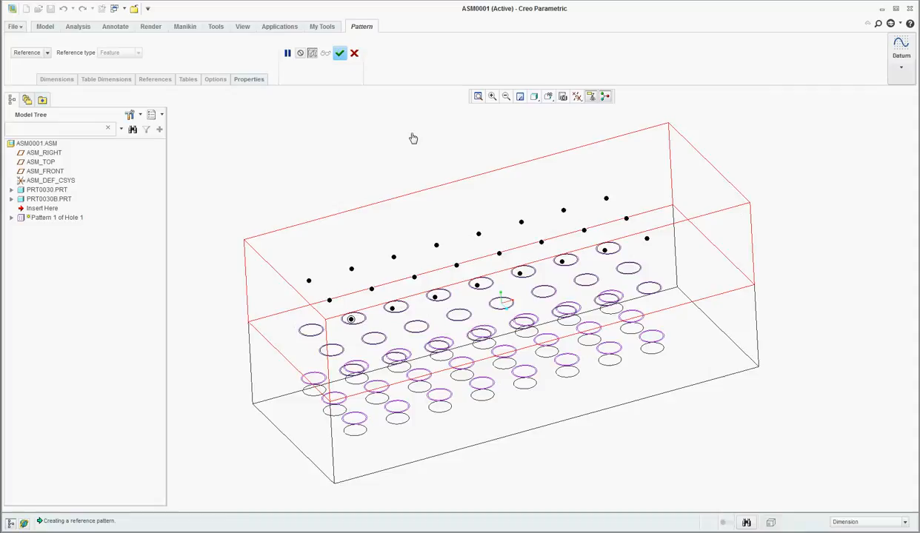
Step: Finish the reference pattern so Hole 1 repeats above every lower hole
{"action": "left_click", "coordinate": [339, 53]}
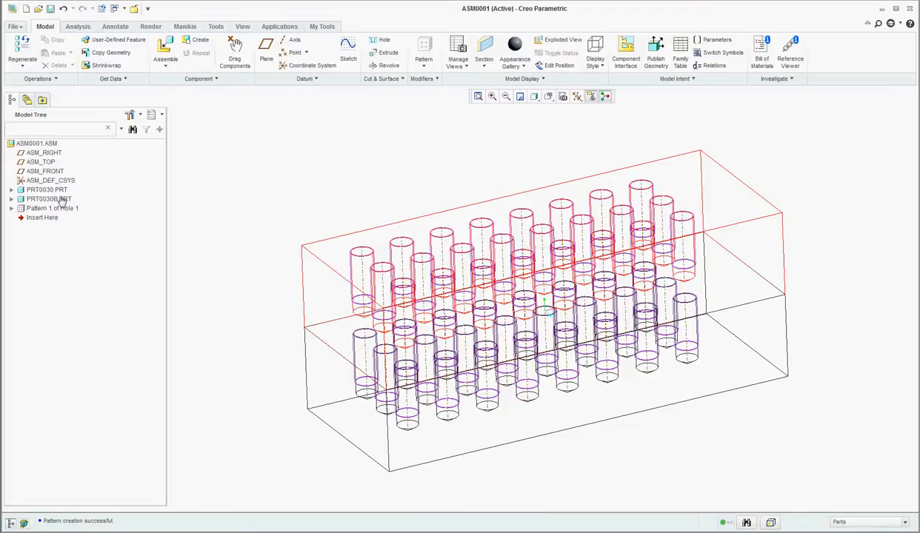
Step: Change PRT0030B's end-face constraint to a 6.63 distance offset and shade the model
{"action": "right_click", "coordinate": [49, 198]}
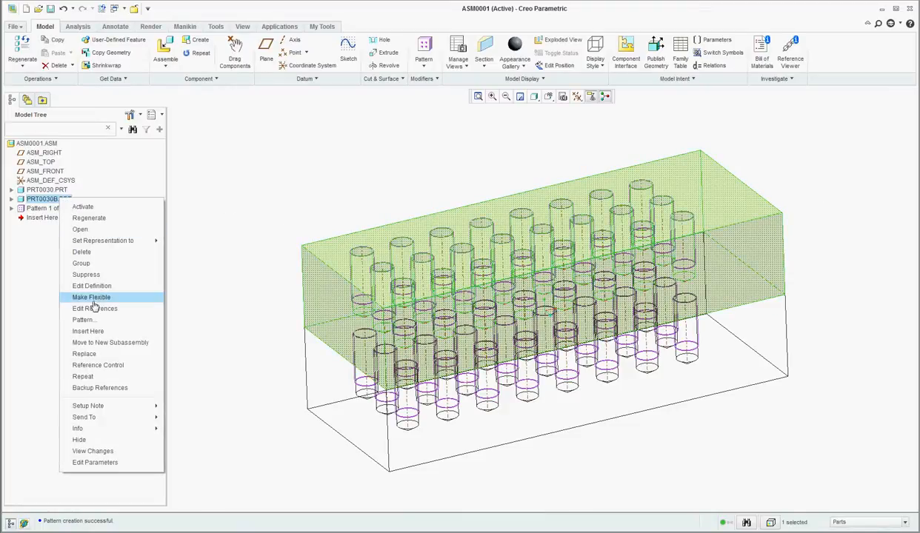
{"action": "left_click", "coordinate": [92, 286]}
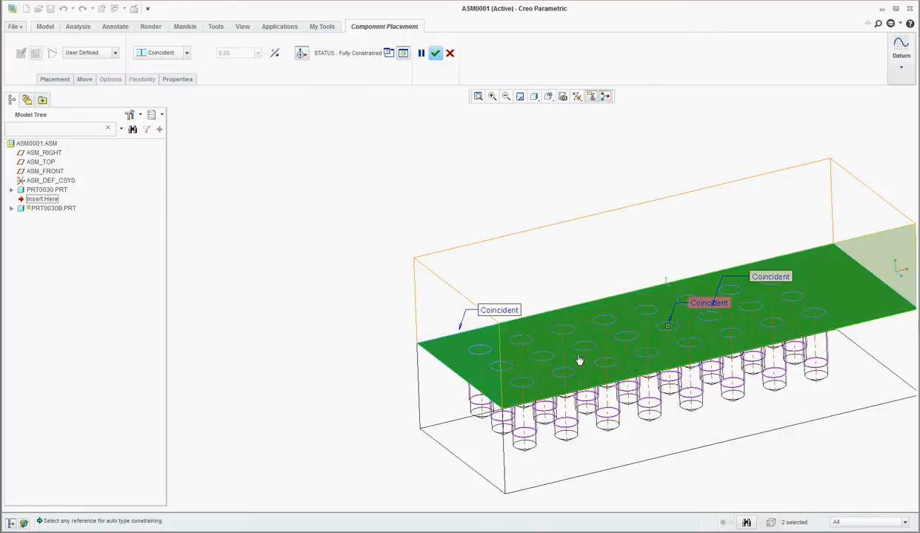
{"action": "left_click", "coordinate": [54, 79]}
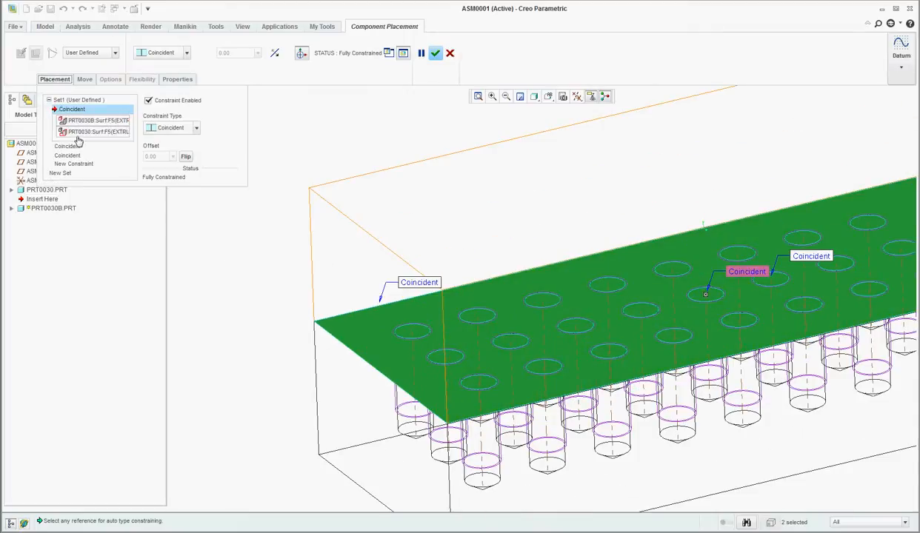
{"action": "left_click", "coordinate": [196, 127]}
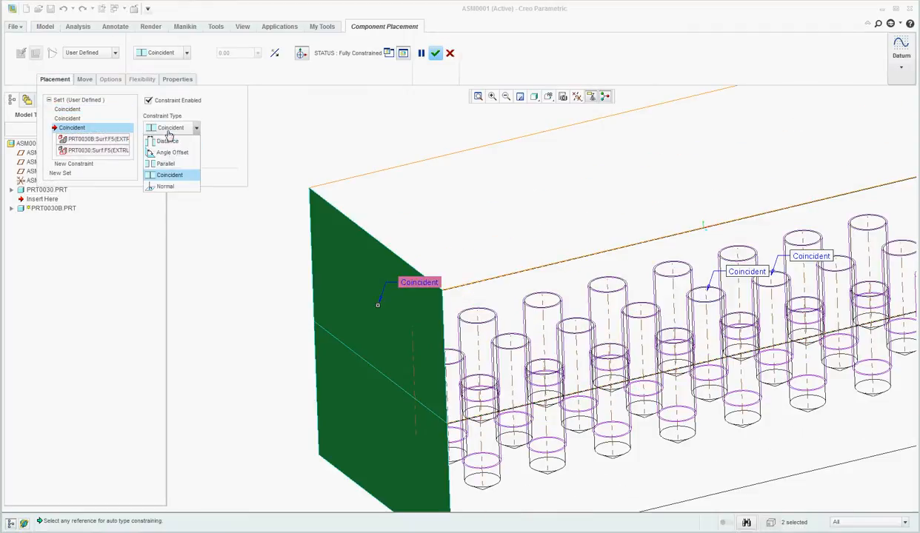
{"action": "left_click", "coordinate": [167, 141]}
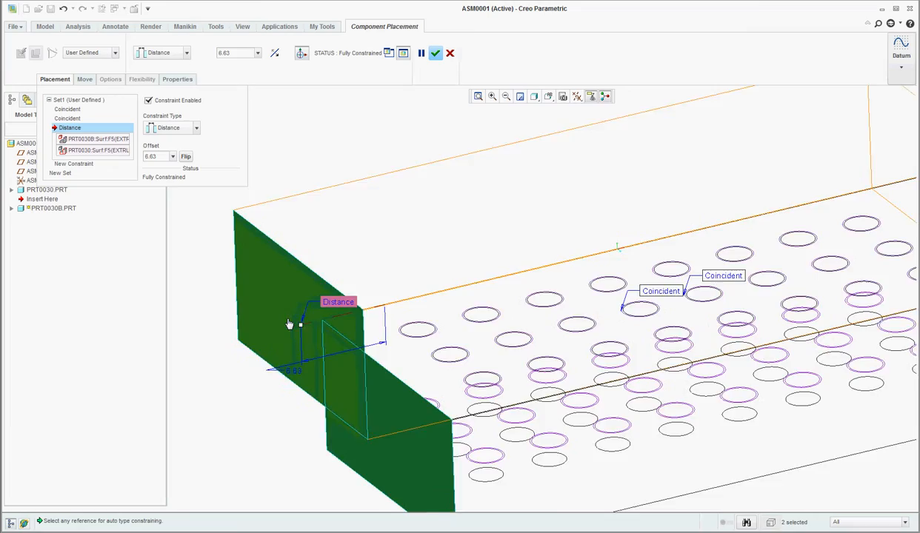
{"action": "left_click", "coordinate": [435, 53]}
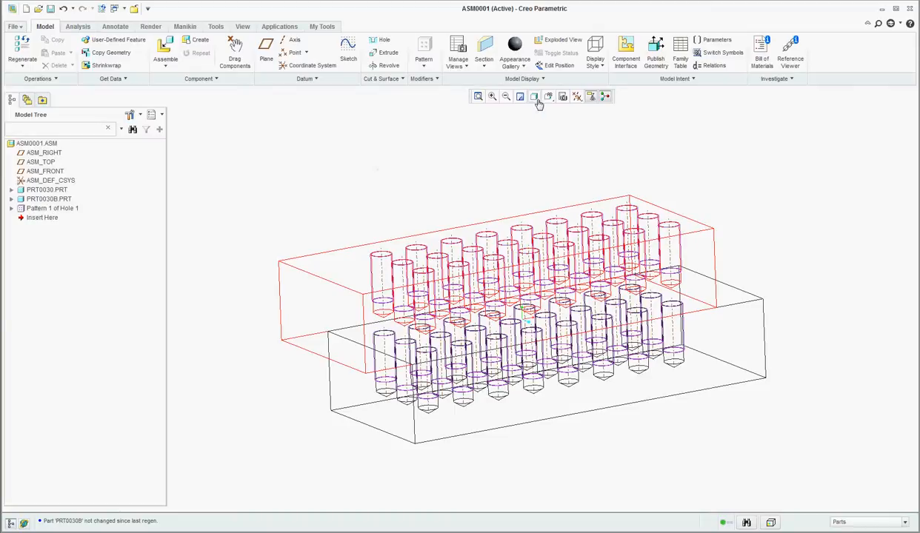
{"action": "left_click", "coordinate": [534, 97]}
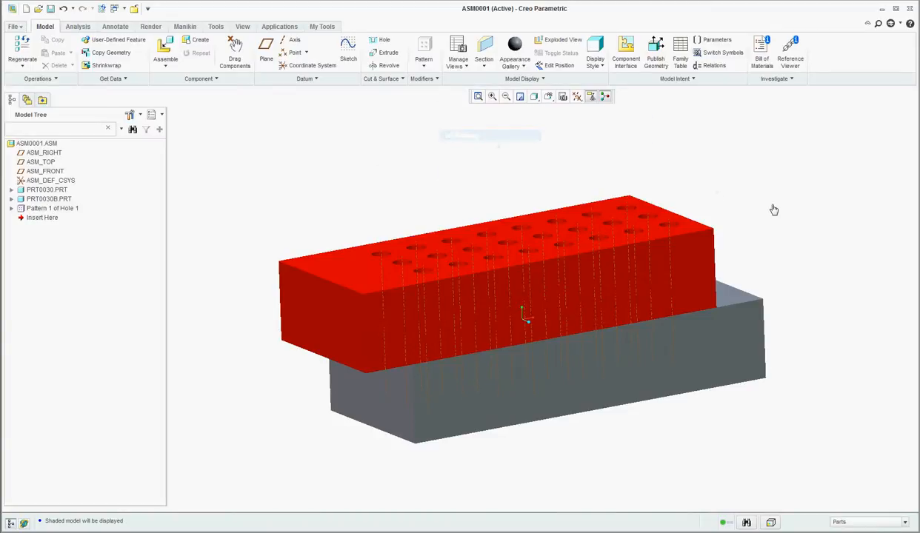